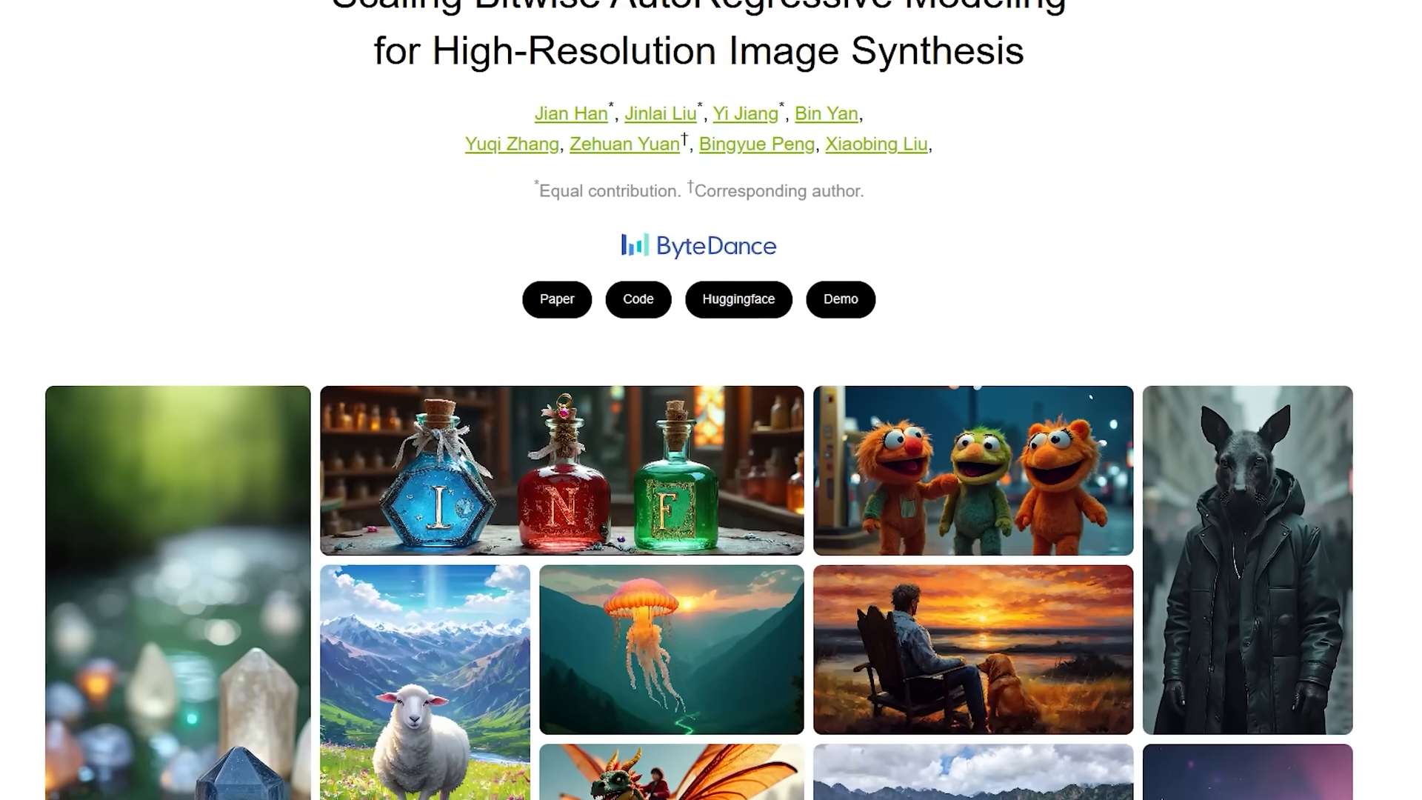
scroll("down", 3)
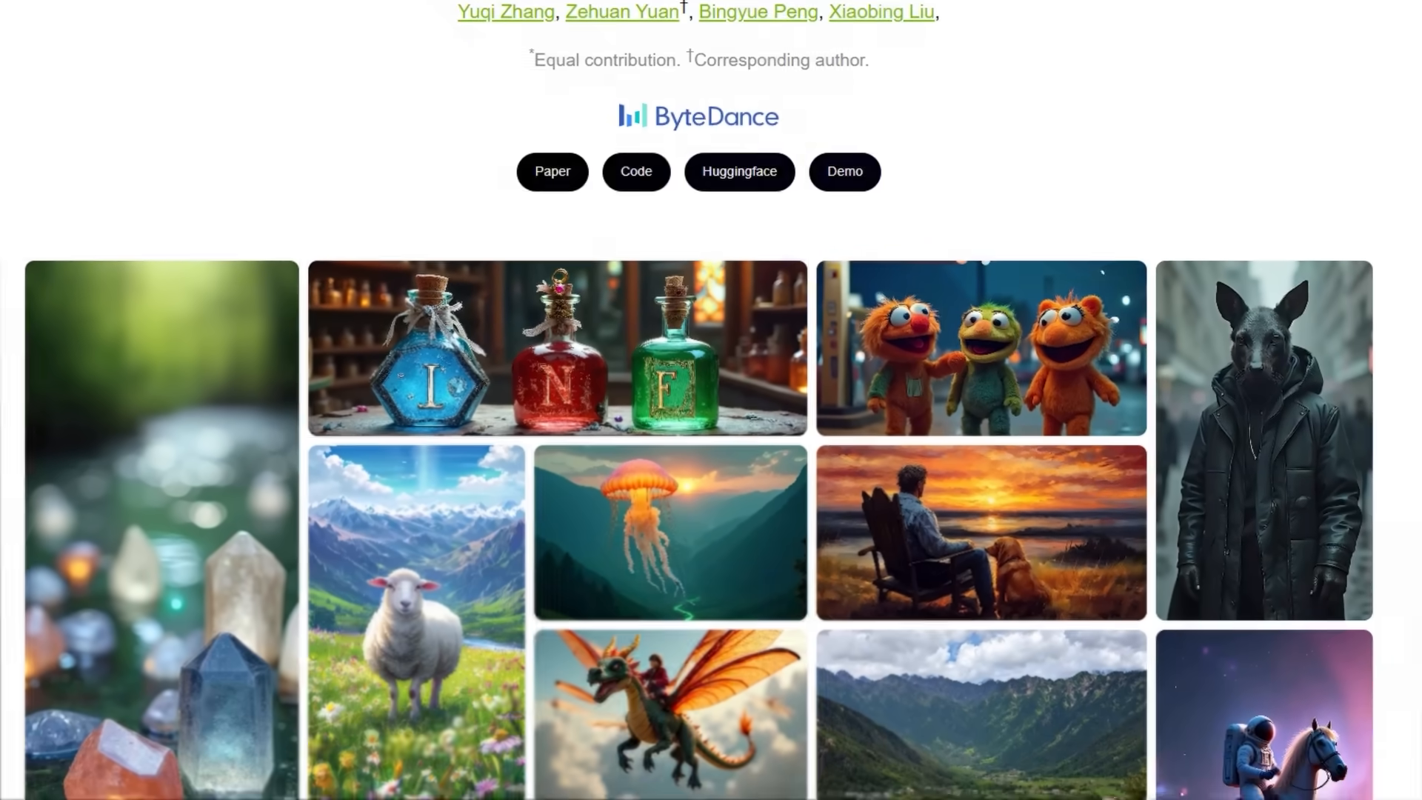